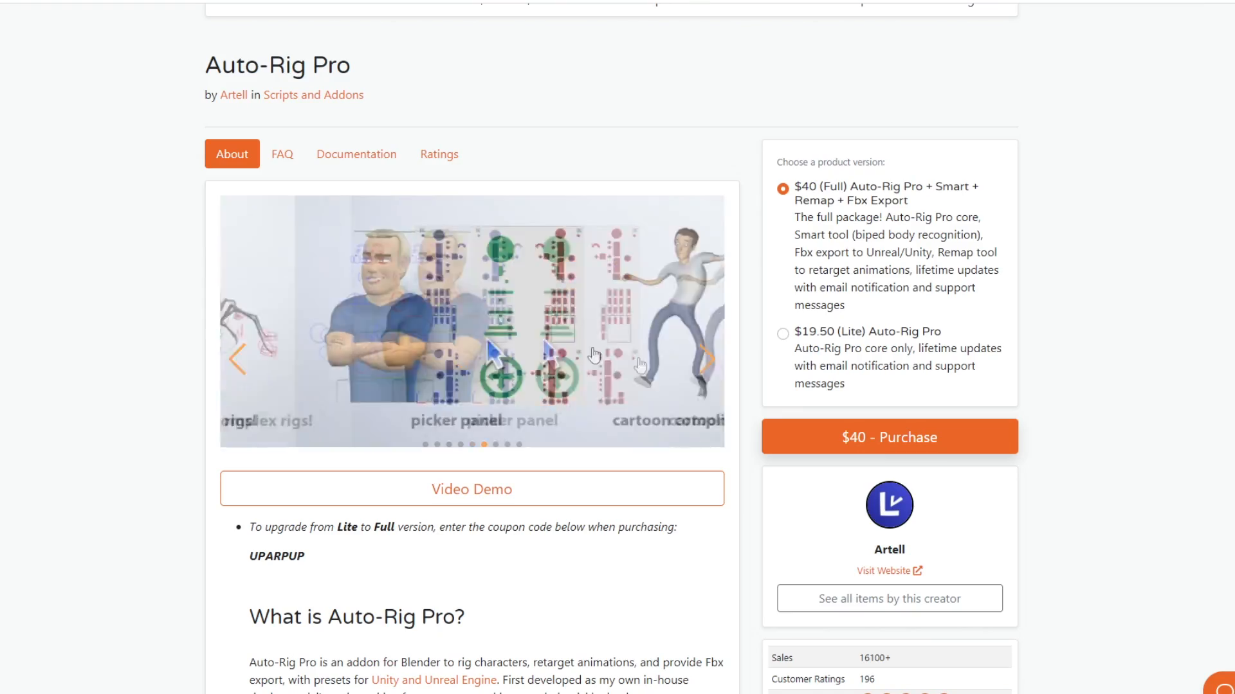
Start an FBX import via File > Import, landing in the folder with SK_Mannequin.FBX and zombie.fbx
scroll("down", 3)
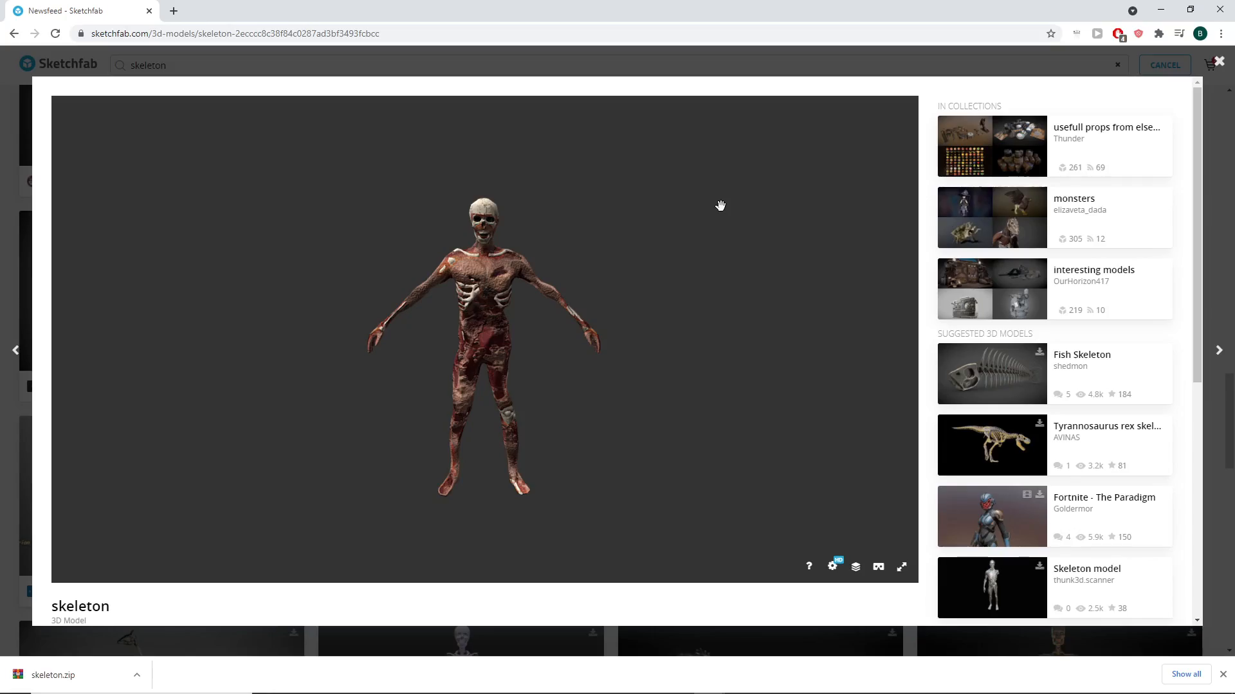
mouse_move(682, 287)
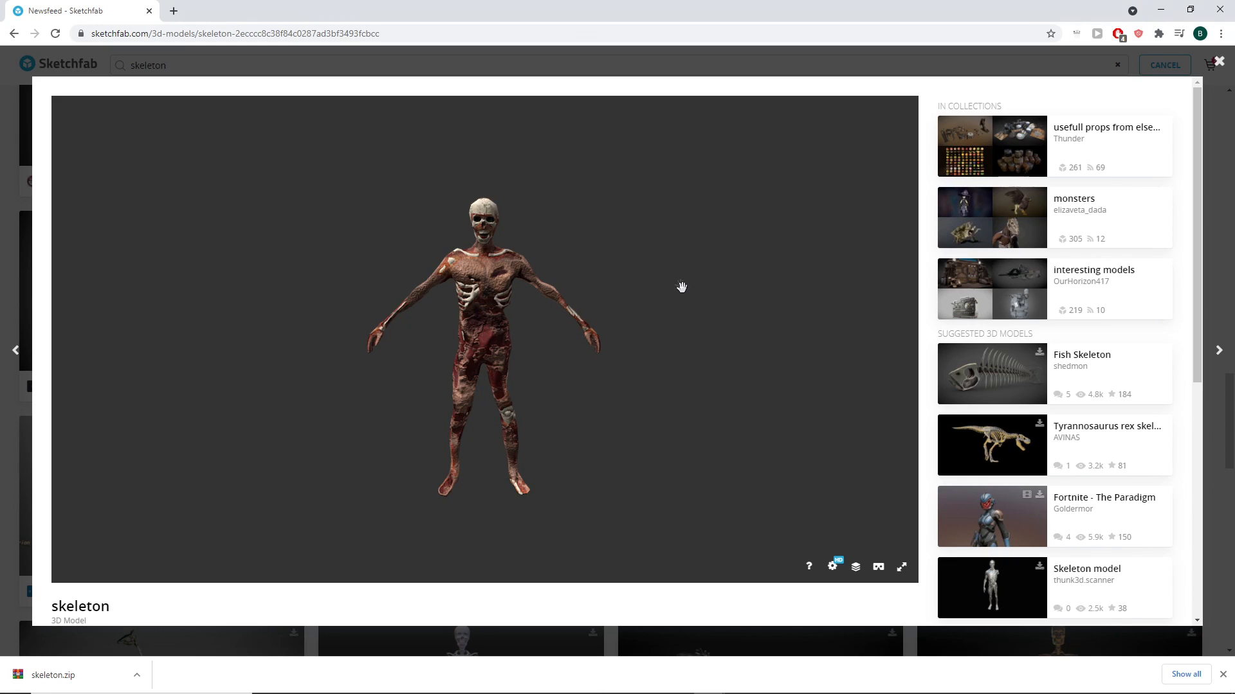
mouse_move(643, 308)
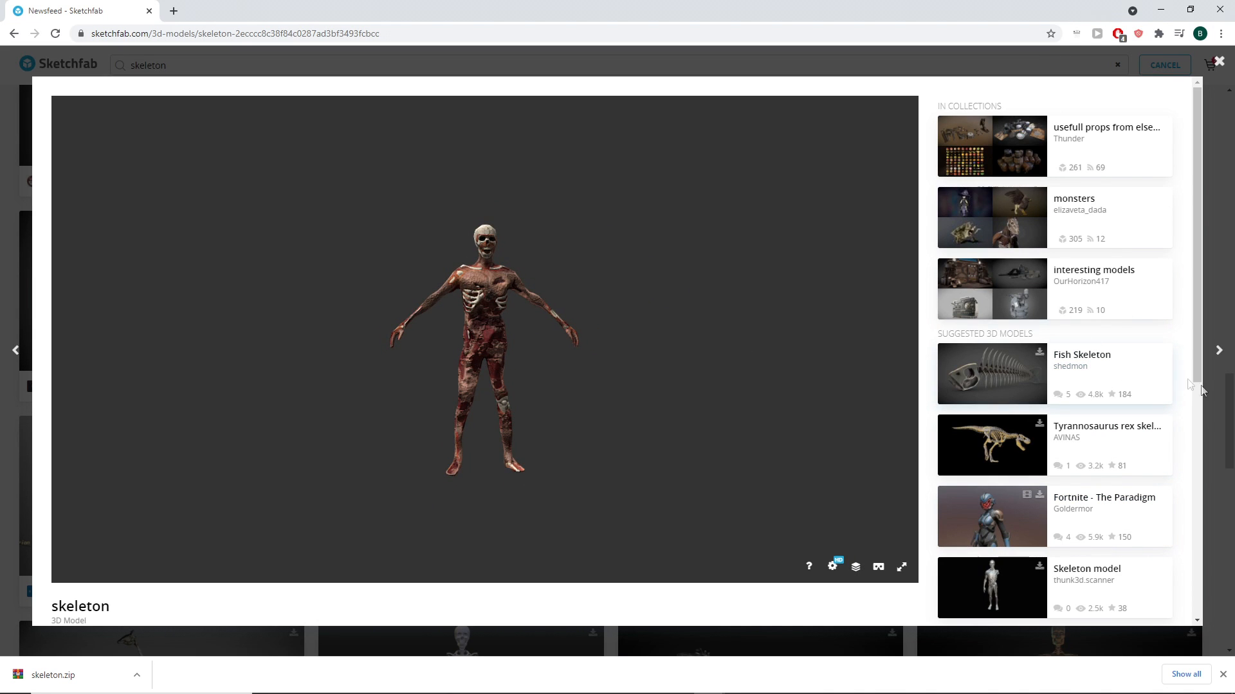
left_click(13, 682)
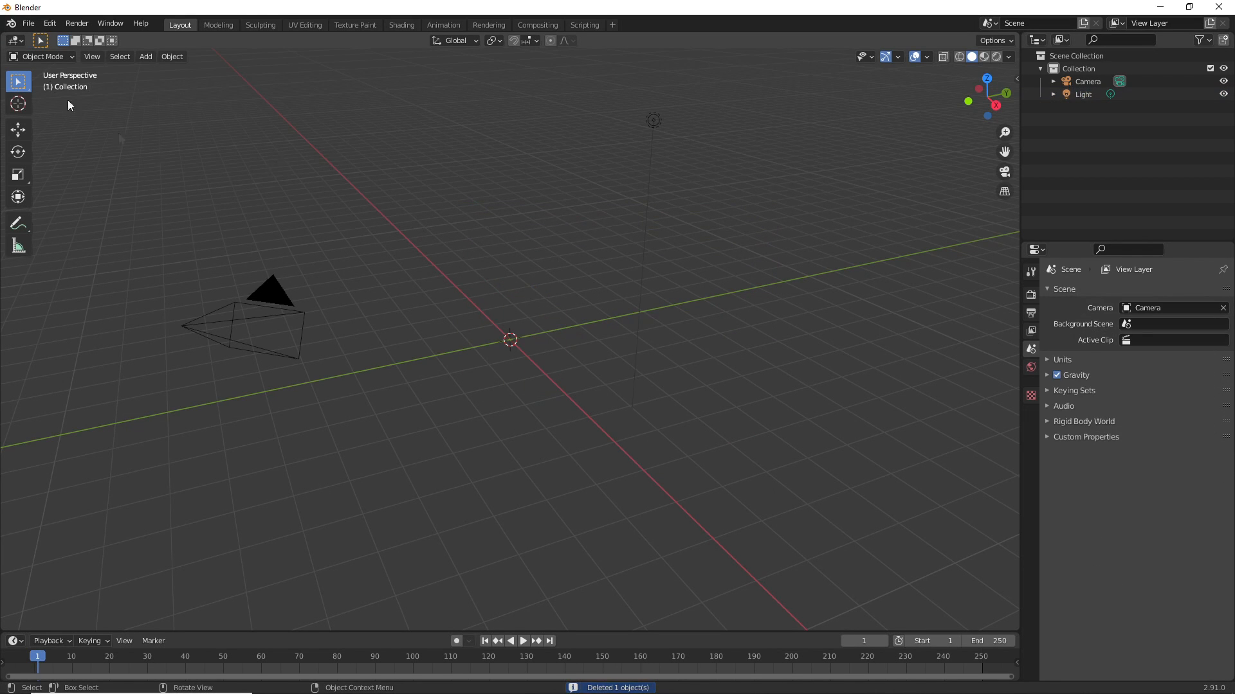
left_click(27, 23)
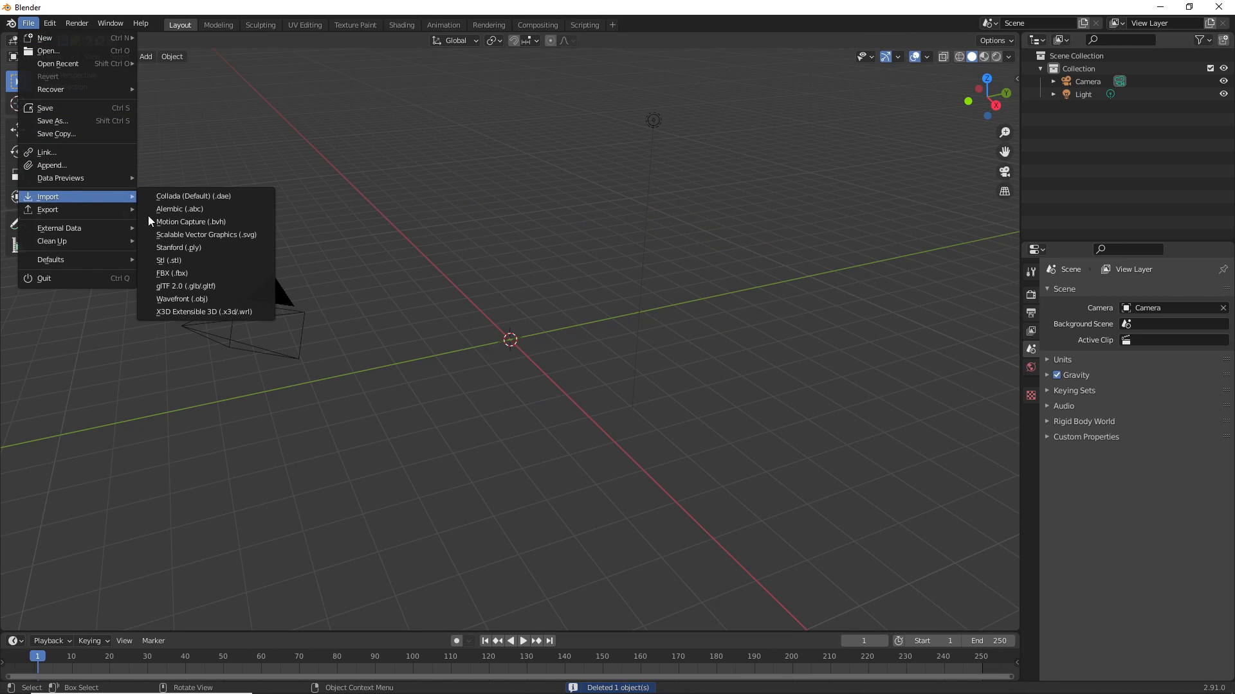
left_click(171, 272)
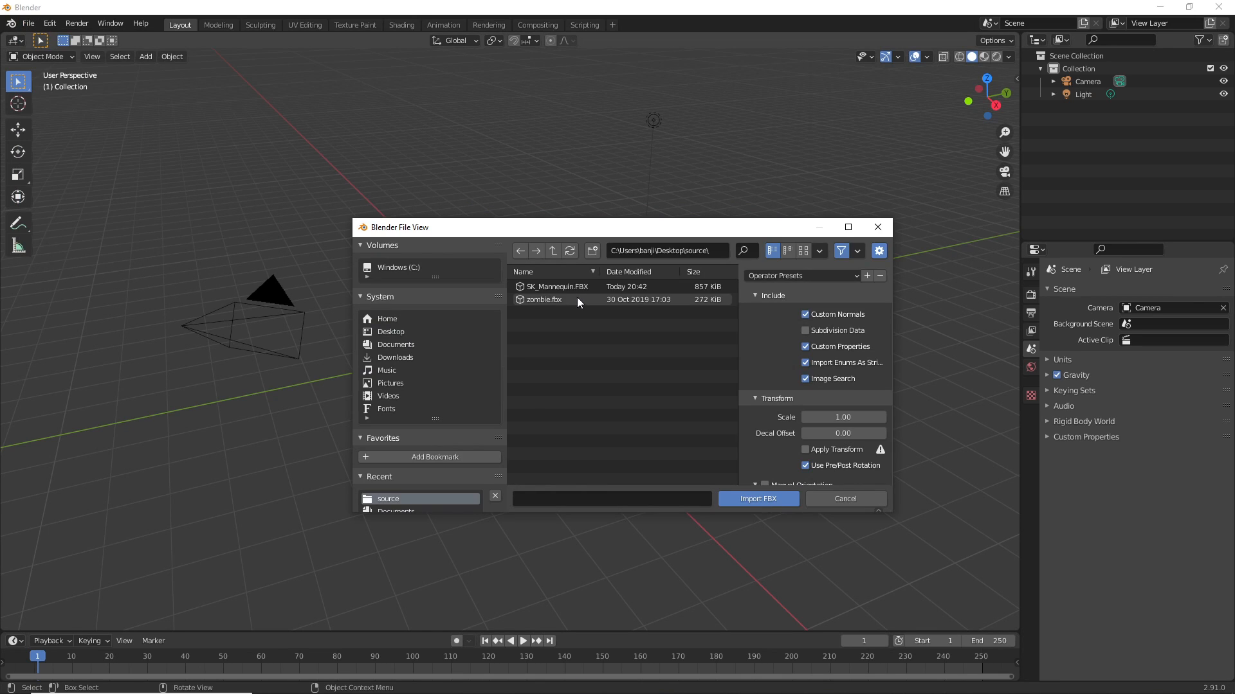